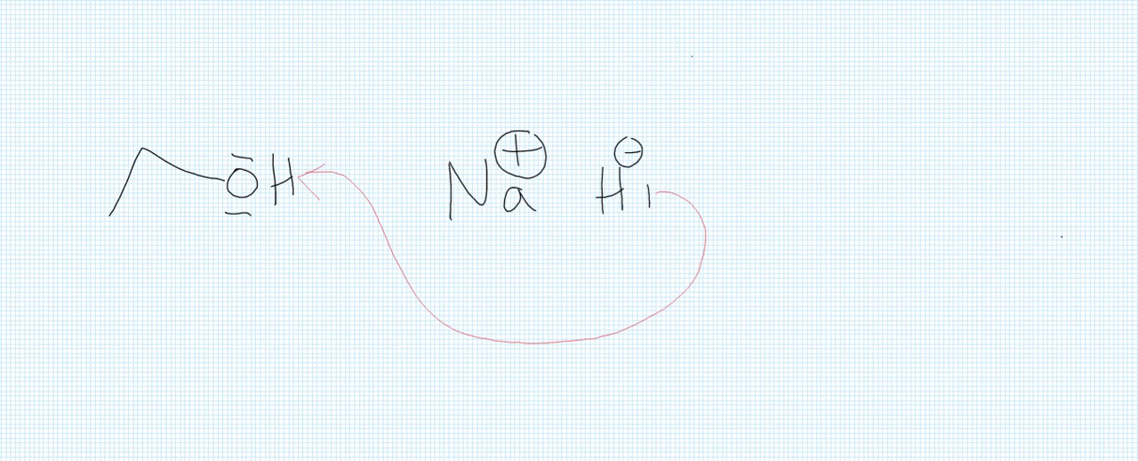
Step: Draw the ethoxide anion with lone pairs and a circled minus, then begin a hexagon
drag(284, 205, 258, 258)
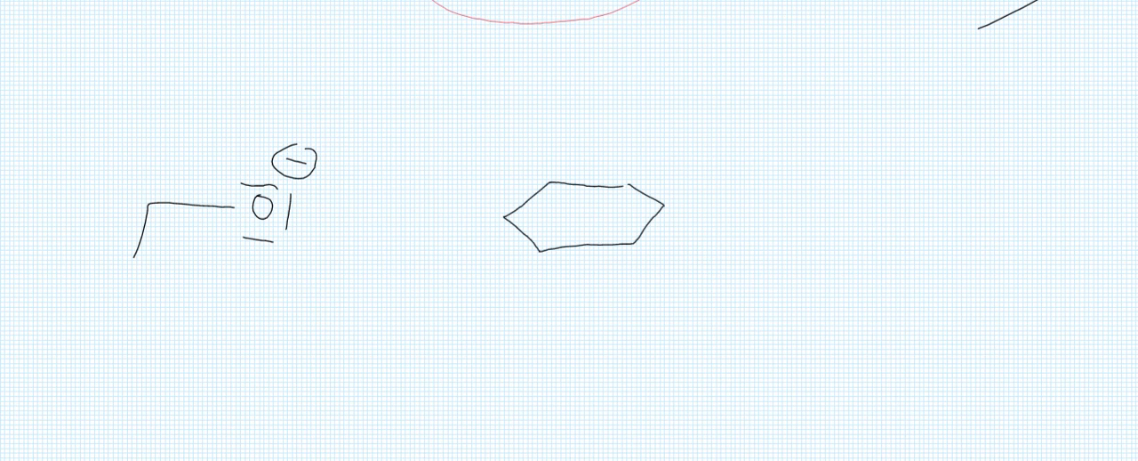
Step: Turn the hexagon into benzyl bromide and label the benzylic carbon +δ in green
drag(534, 209, 605, 236)
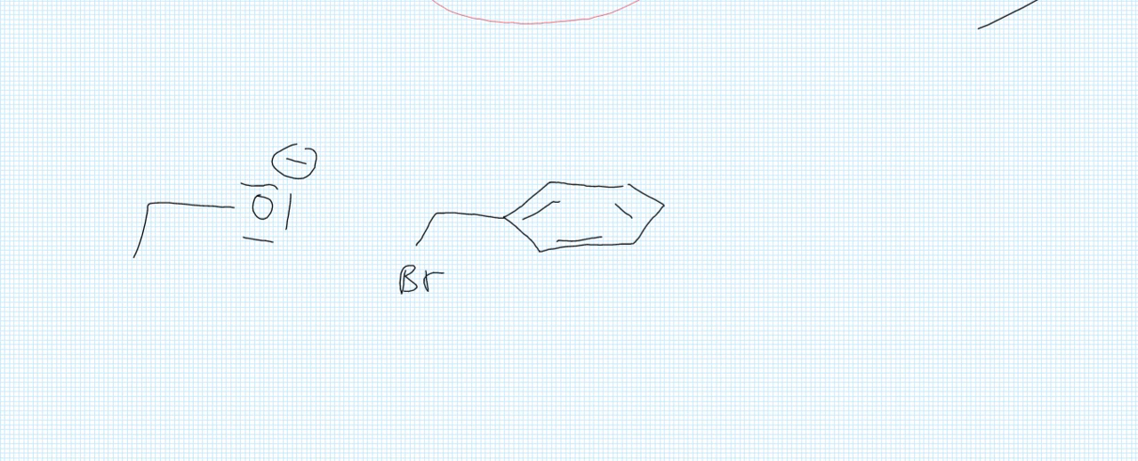
drag(464, 149, 433, 209)
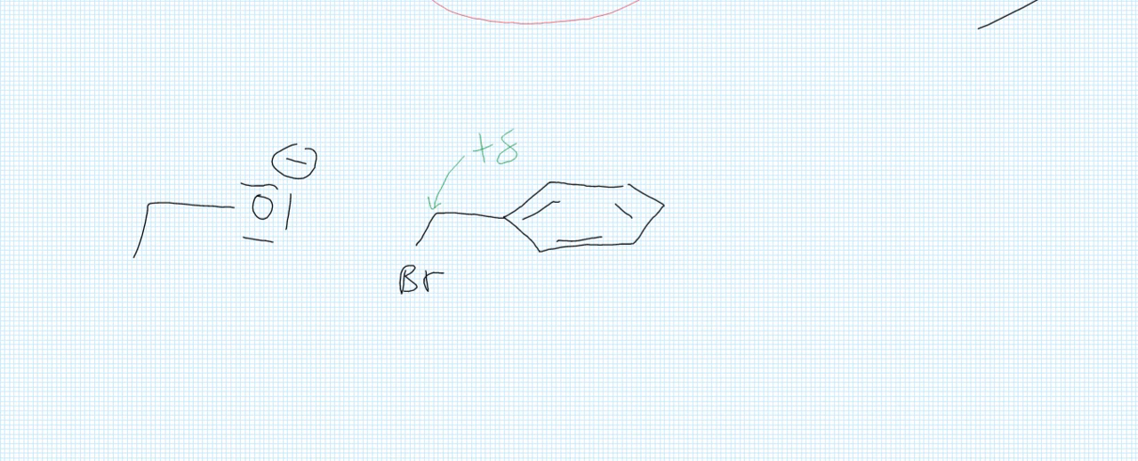
Step: Draw curved arrows from oxygen to the benzylic carbon and from the C–Br bond to bromine
drag(307, 222, 431, 209)
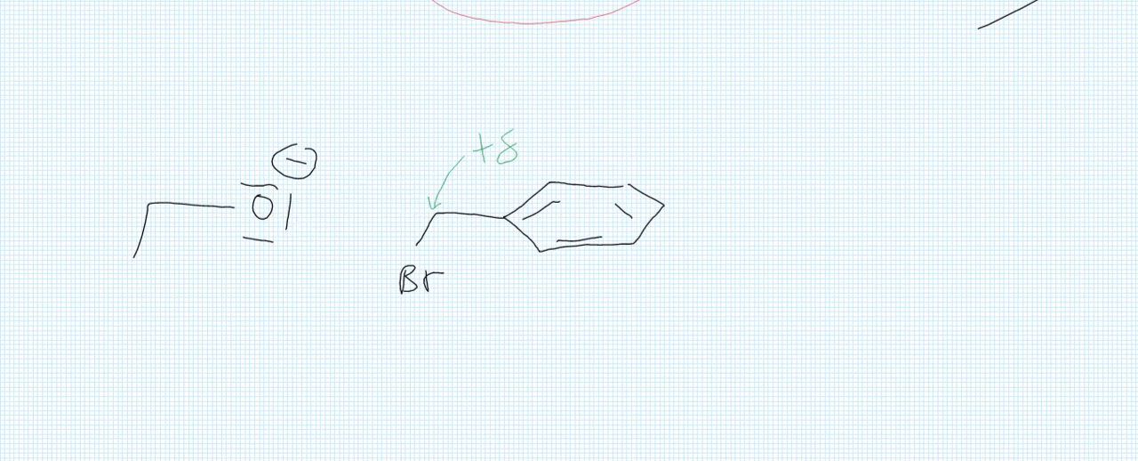
drag(302, 230, 435, 200)
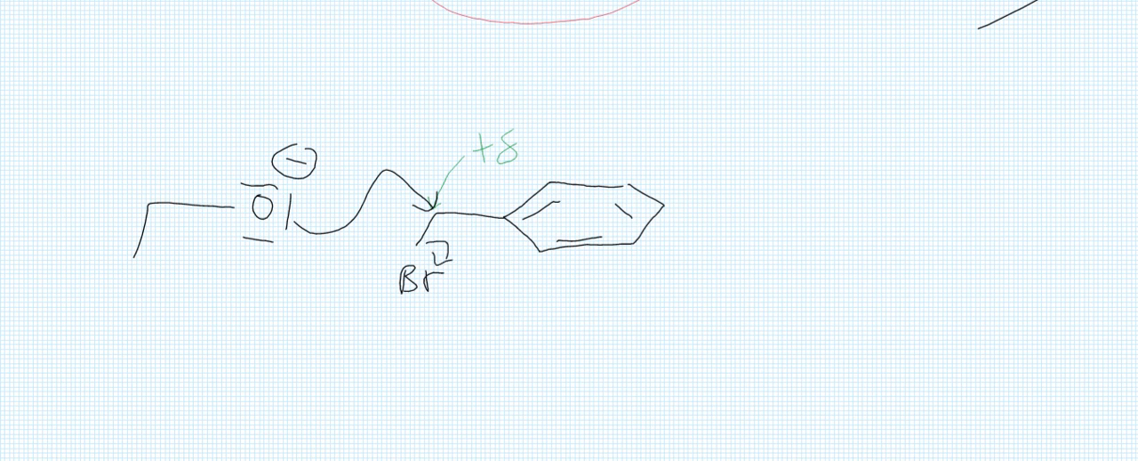
Step: Draw the reaction arrow and ether product, highlight the benzyl ring, and label it OBn
drag(716, 223, 822, 218)
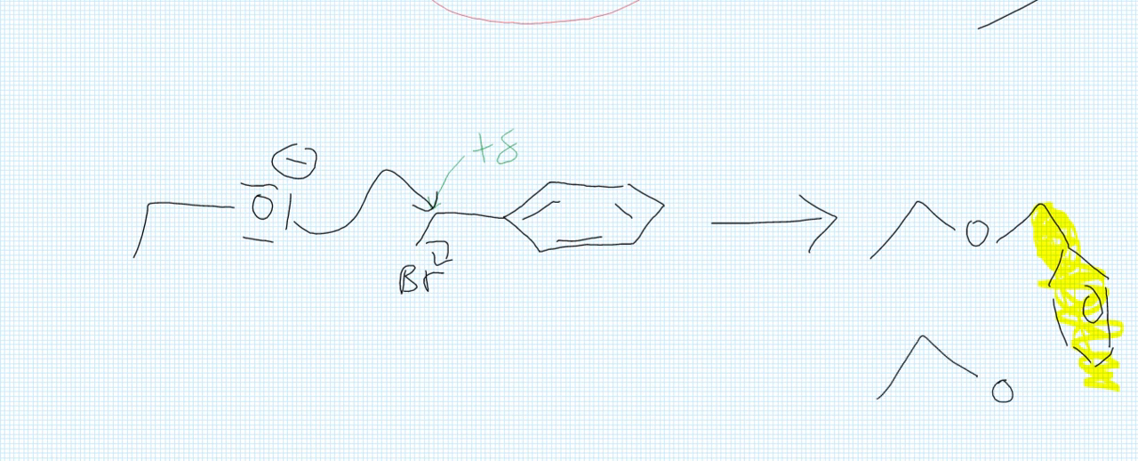
text(Bn)
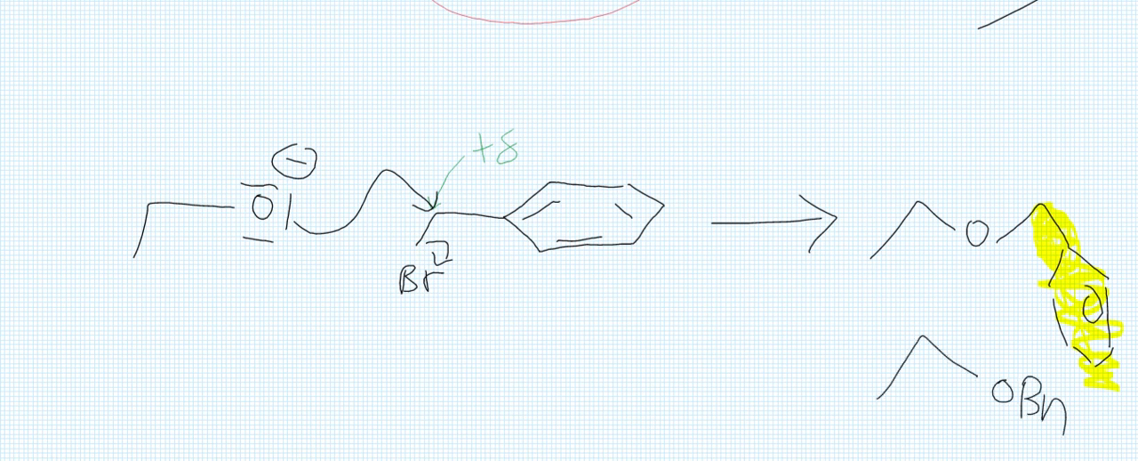